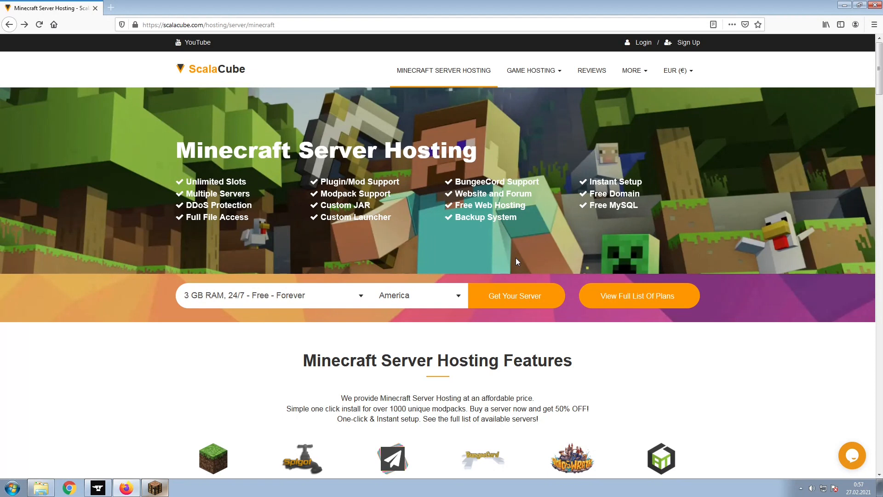
Start a new server order in America and select the X-Life 2 modpack
left_click(514, 295)
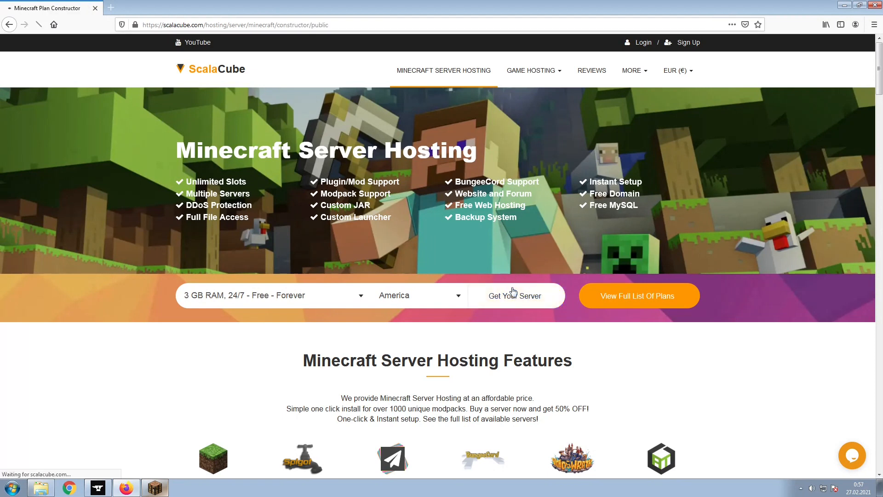
left_click(513, 295)
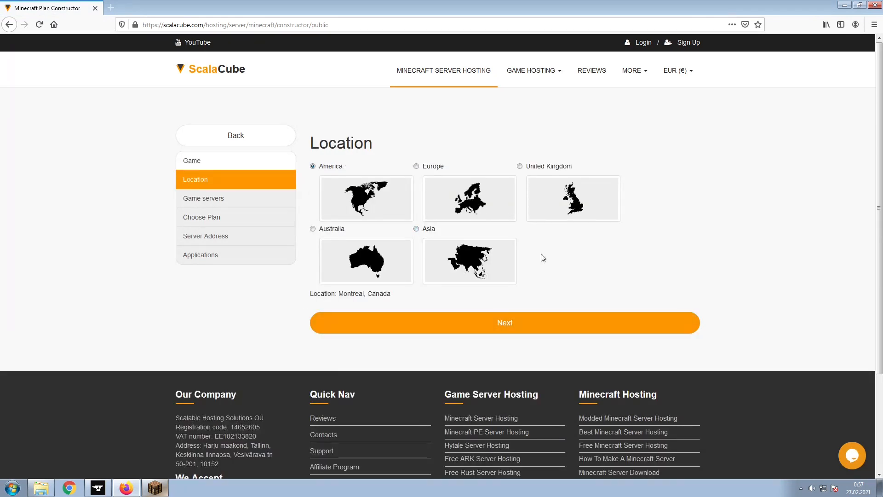
left_click(503, 321)
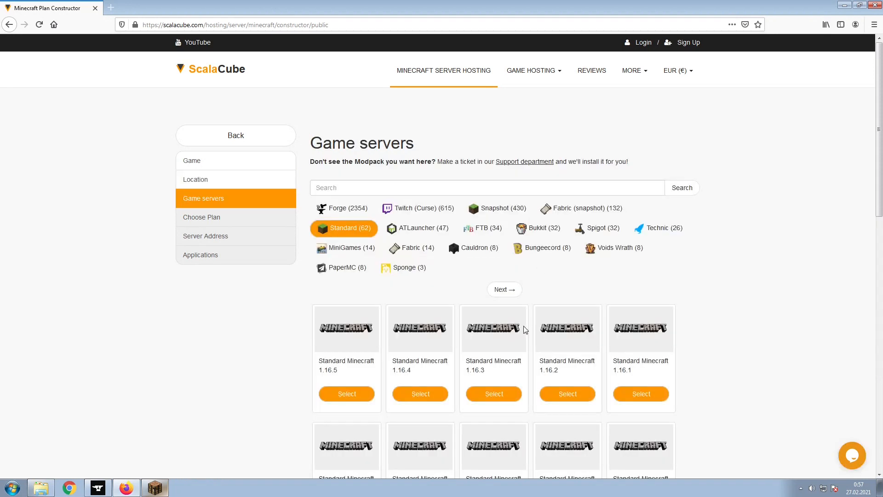
type("X-Life 2")
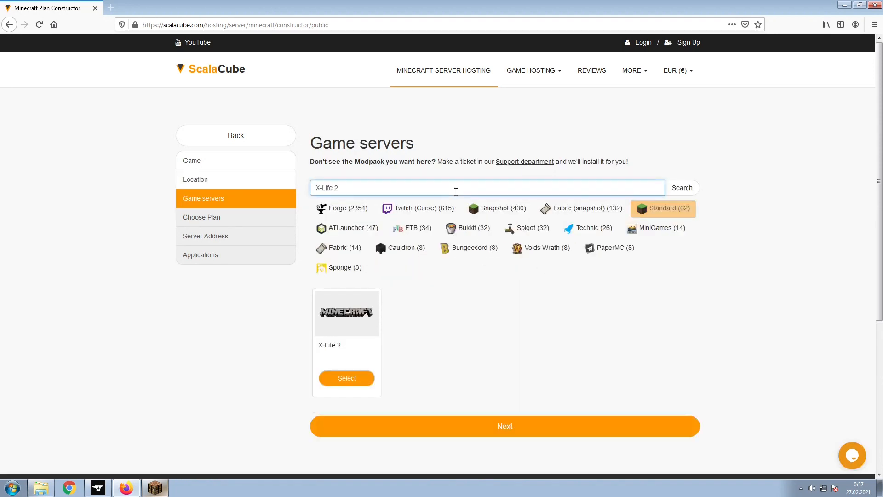
left_click(346, 378)
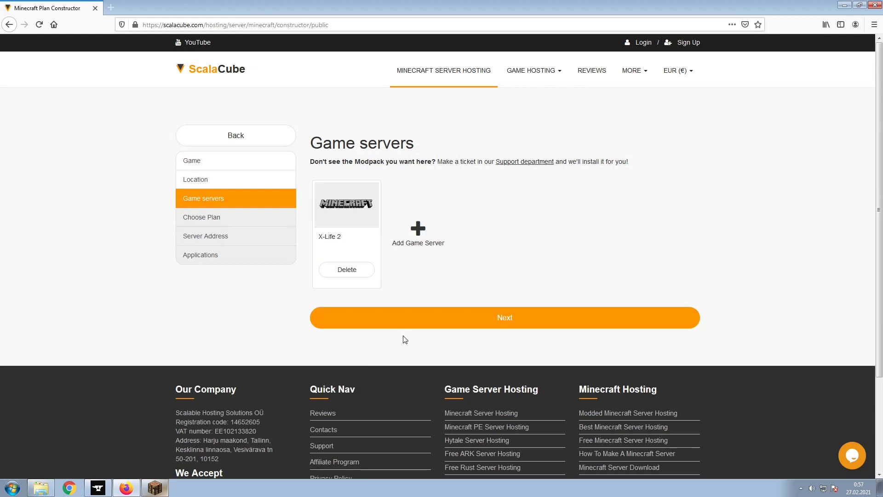
Choose the plan and keep the free IP-with-port server address
left_click(504, 317)
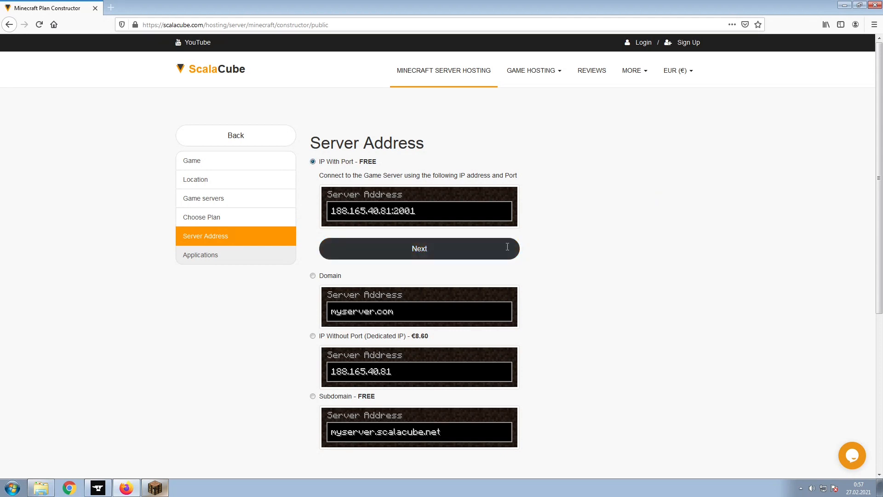
left_click(419, 249)
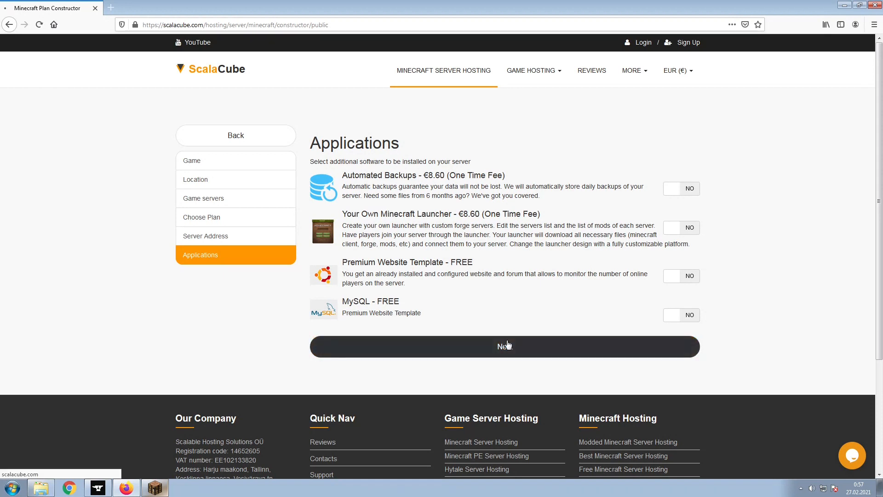
Check out with the MINECRAFTDISCOUNT promo, pay, and view the Servers list
left_click(503, 346)
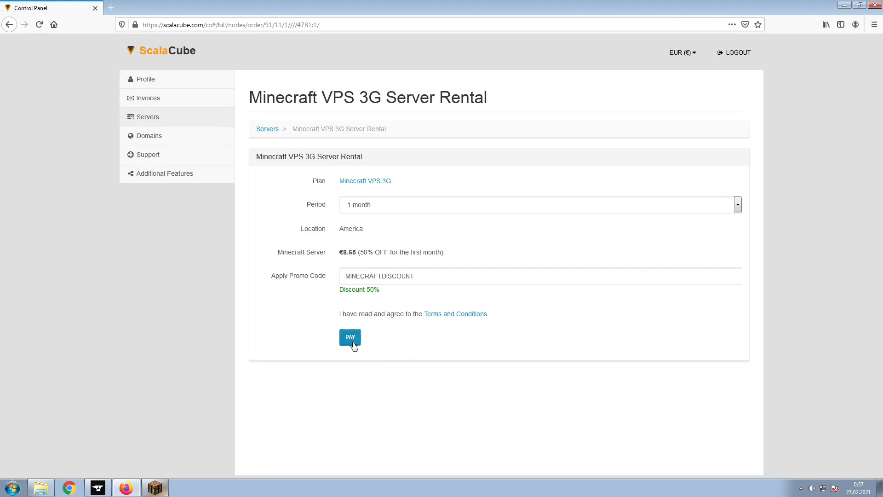
left_click(349, 337)
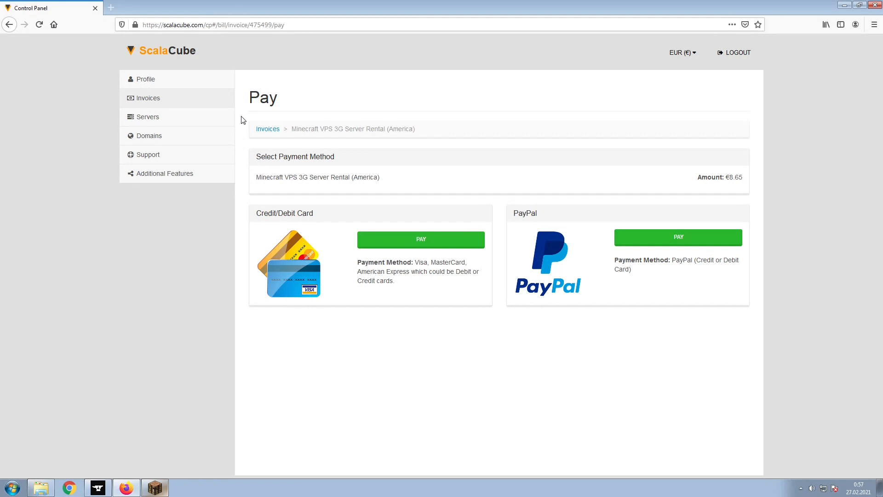
left_click(148, 116)
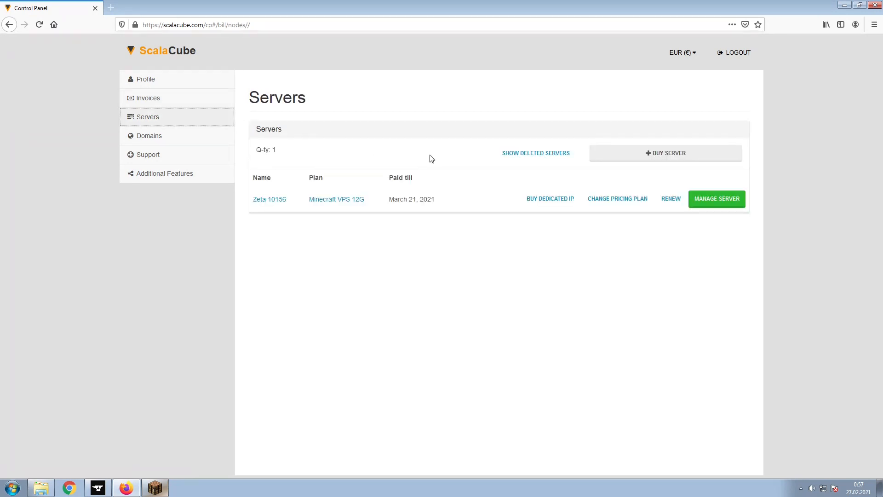
Open the X-Life 2 server's details and copy its IP 51.68.52.193:2138
left_click(716, 199)
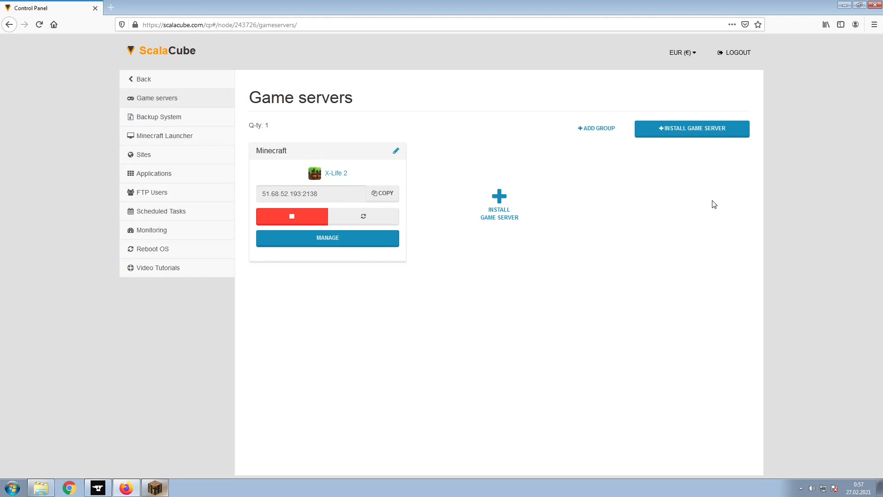
left_click(327, 237)
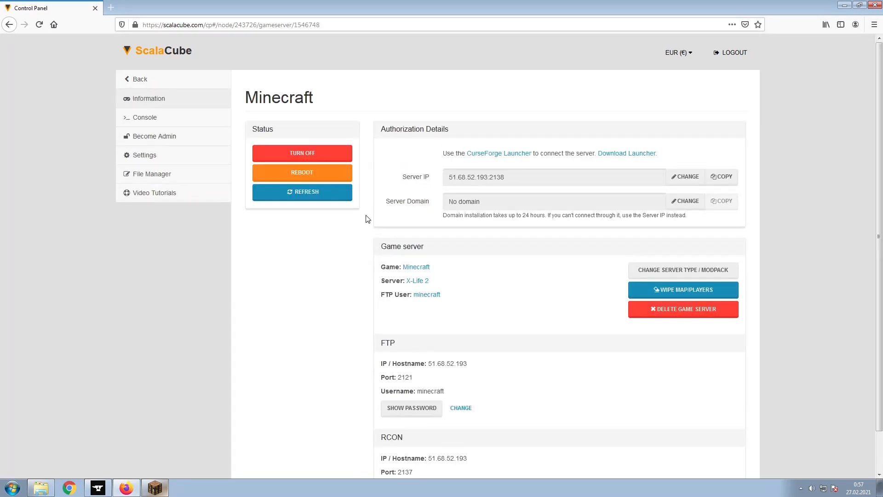
mouse_move(754, 181)
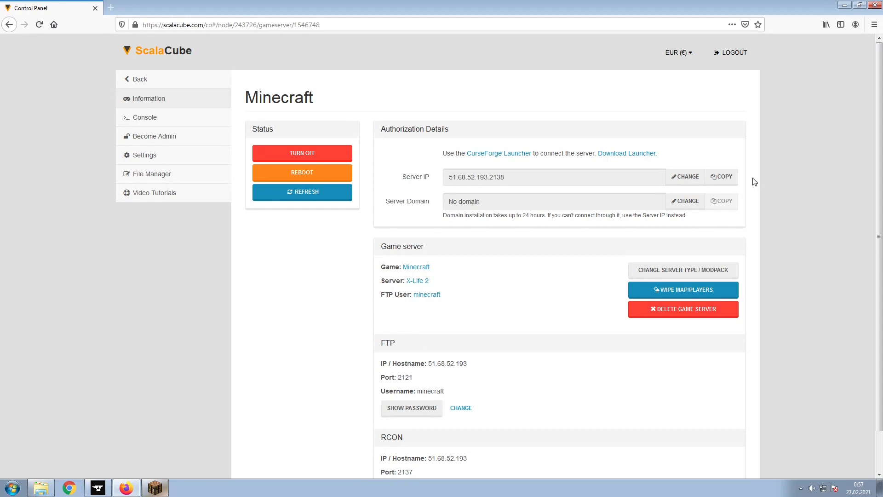
left_click(721, 177)
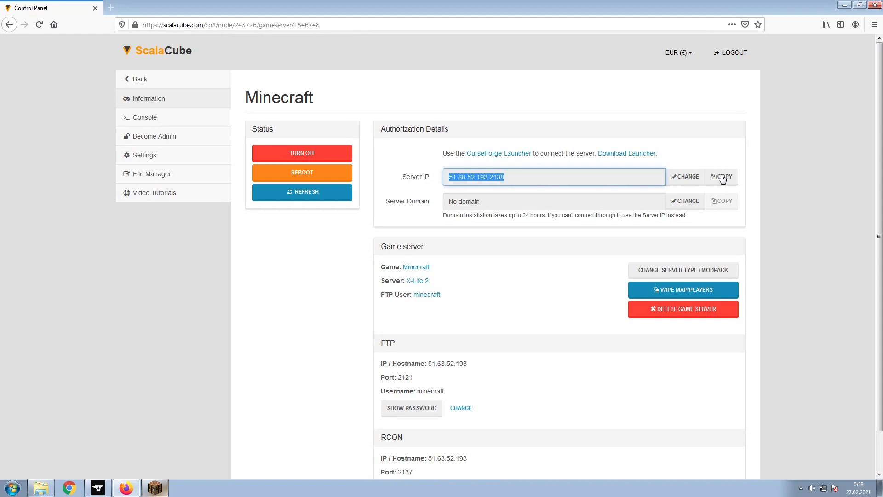
mouse_move(748, 178)
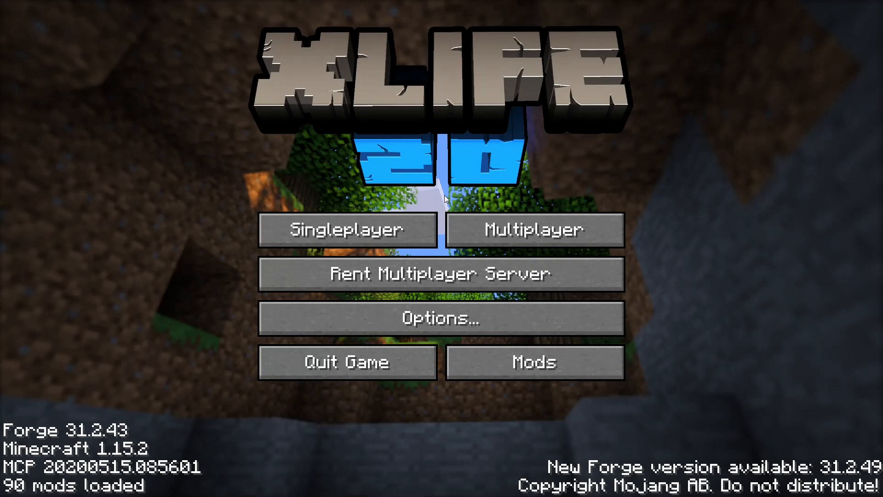
Open the X-Life 2 multiplayer server list to join the new server
left_click(532, 229)
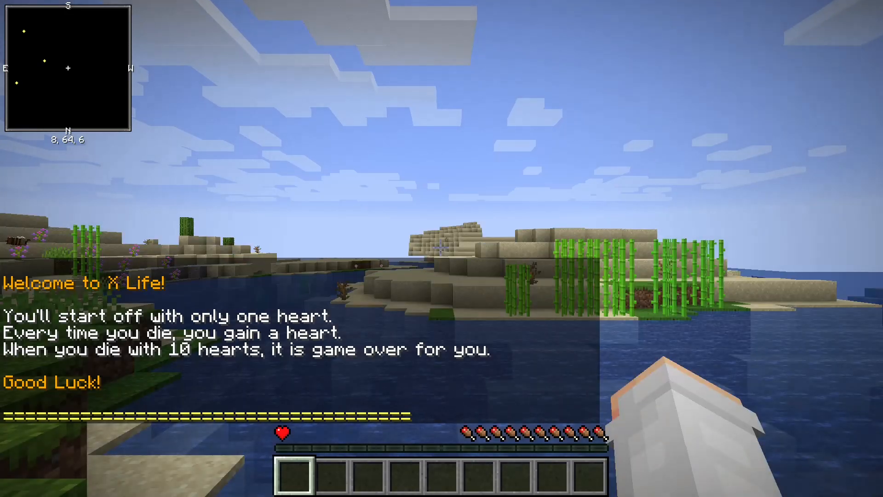
mouse_move(442, 248)
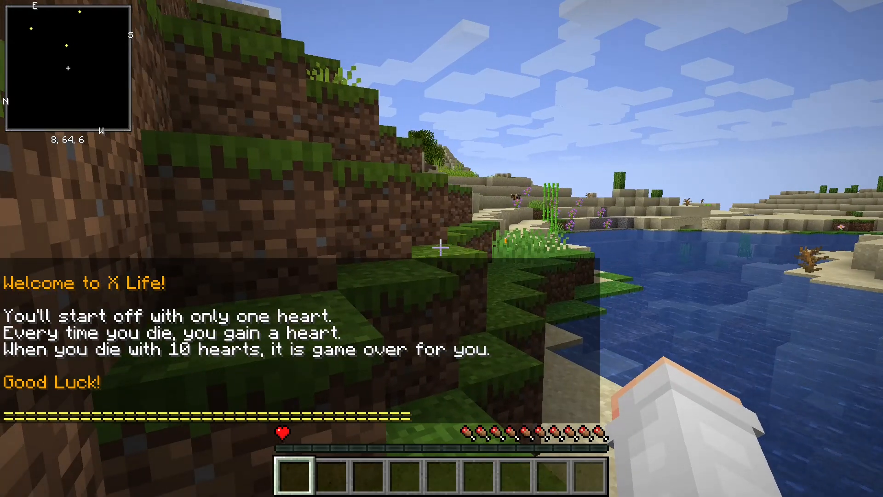
mouse_move(442, 249)
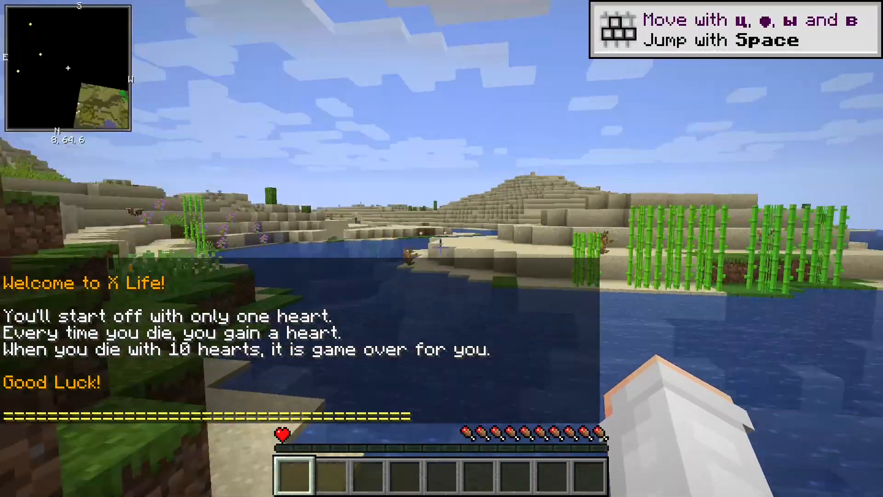